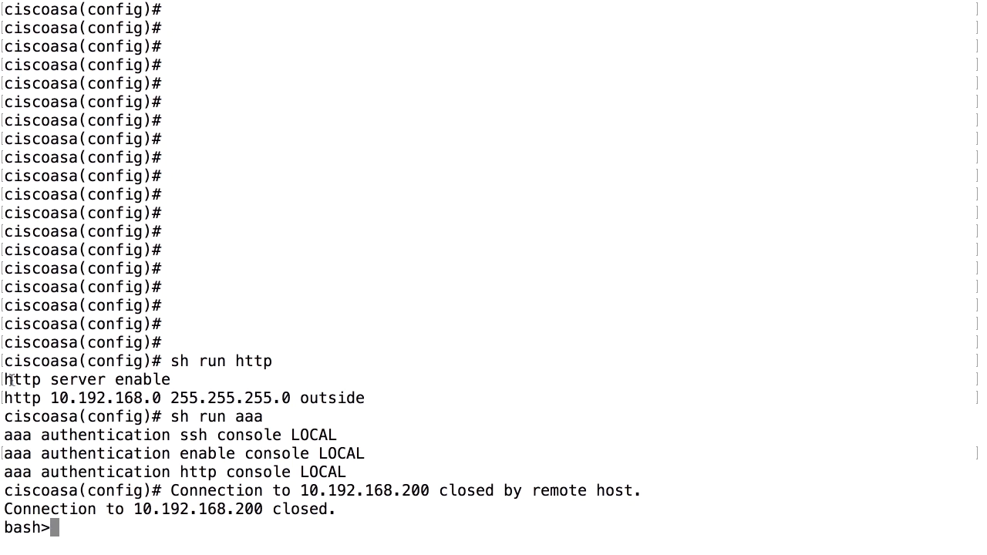
pyautogui.doubleClick(25, 380)
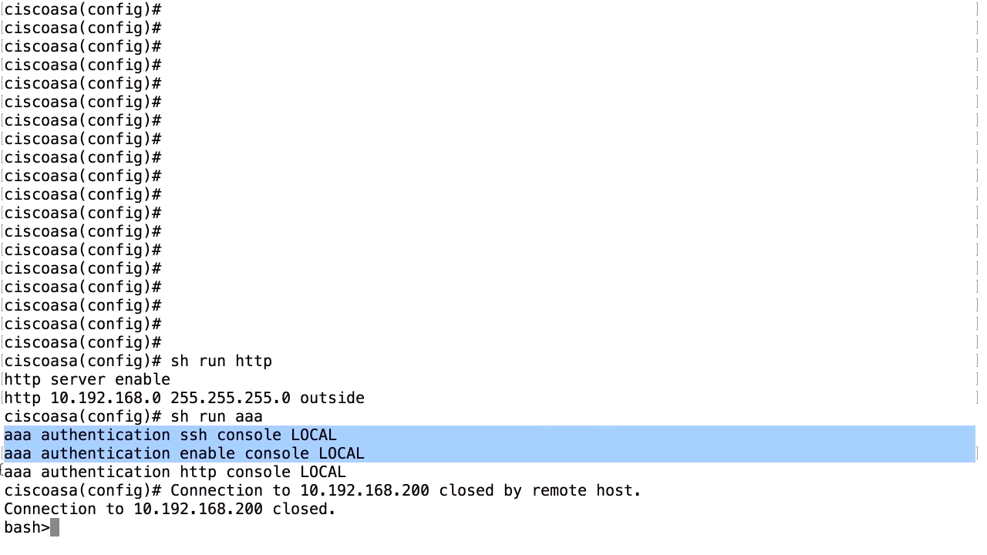
pyautogui.click(127, 472)
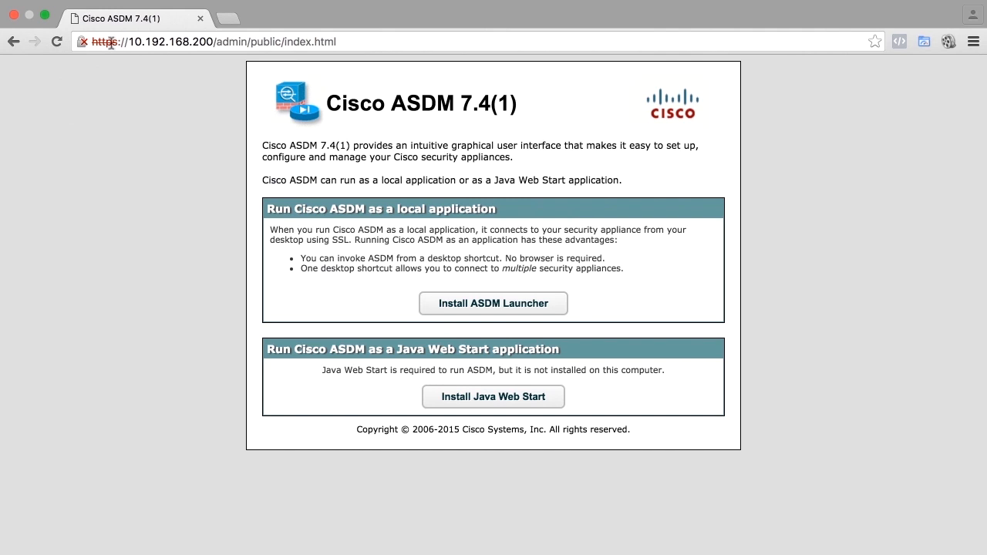
pyautogui.doubleClick(154, 42)
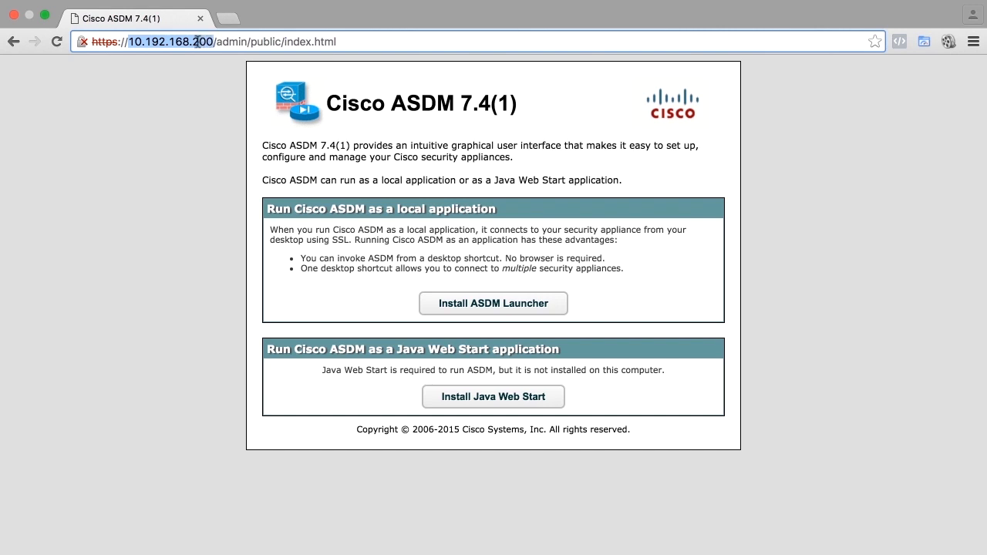
pyautogui.moveTo(99, 90)
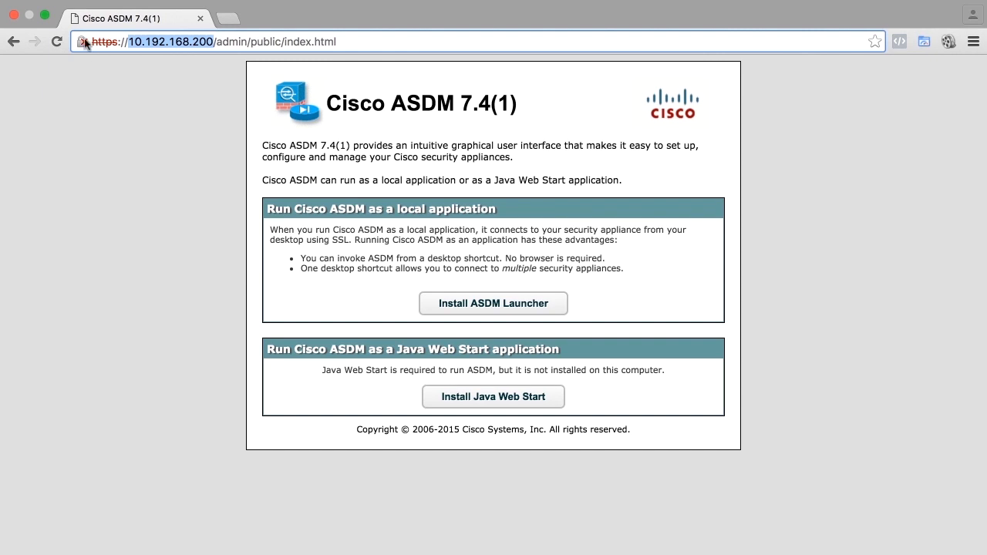
pyautogui.moveTo(80, 42)
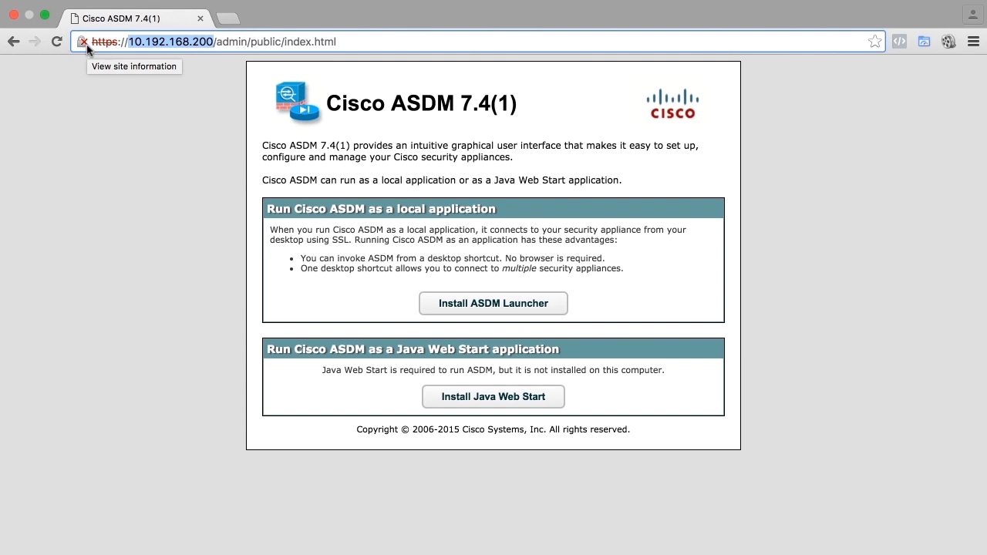
pyautogui.moveTo(87, 49)
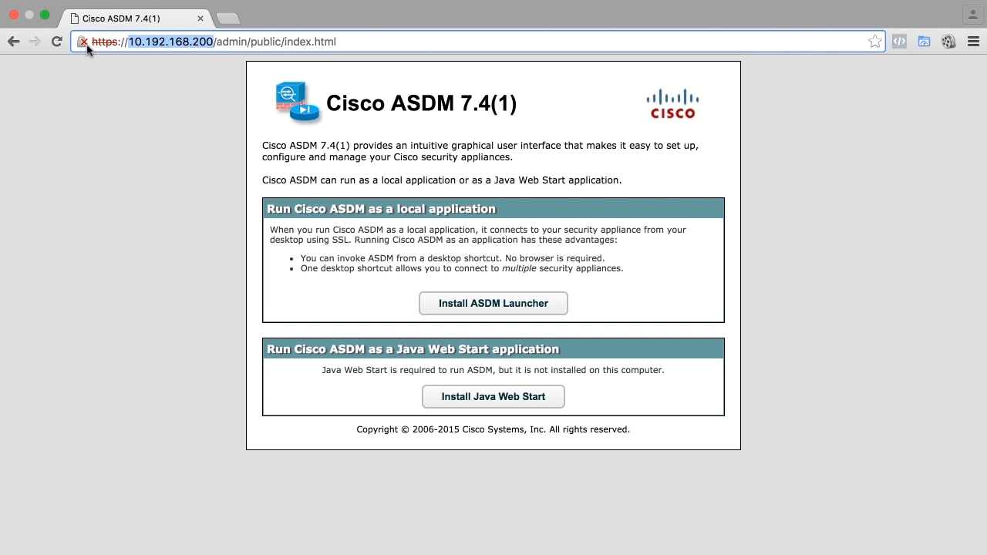
pyautogui.moveTo(176, 62)
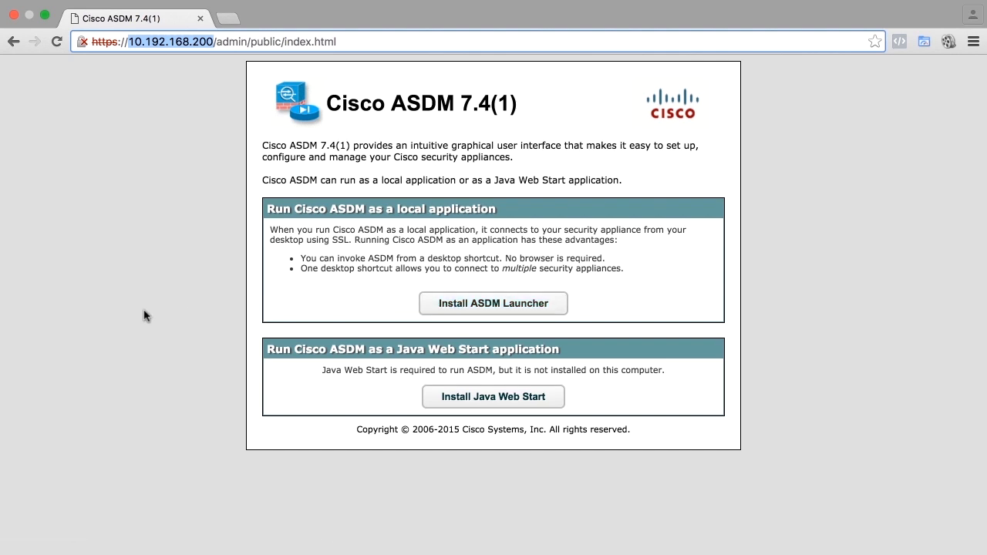
pyautogui.moveTo(240, 344)
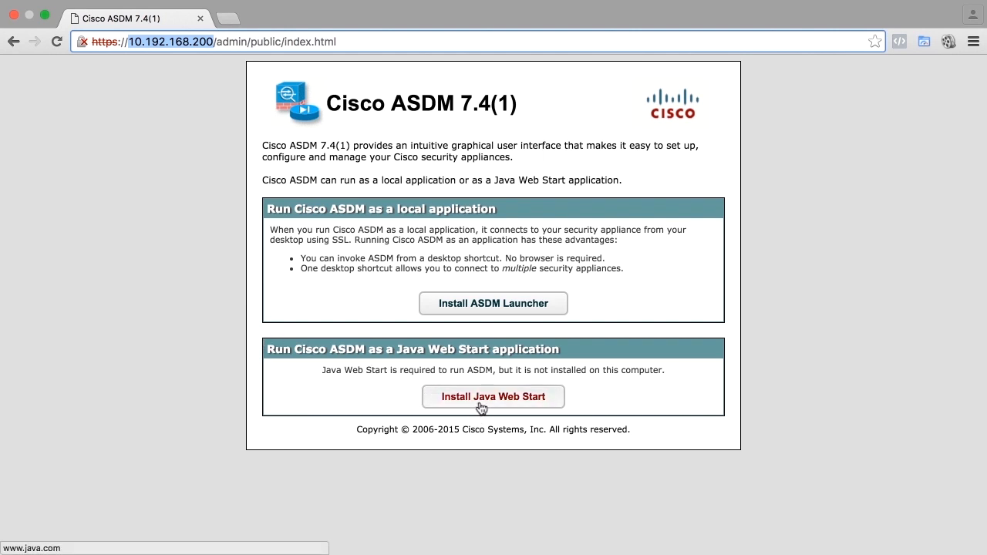
pyautogui.moveTo(173, 303)
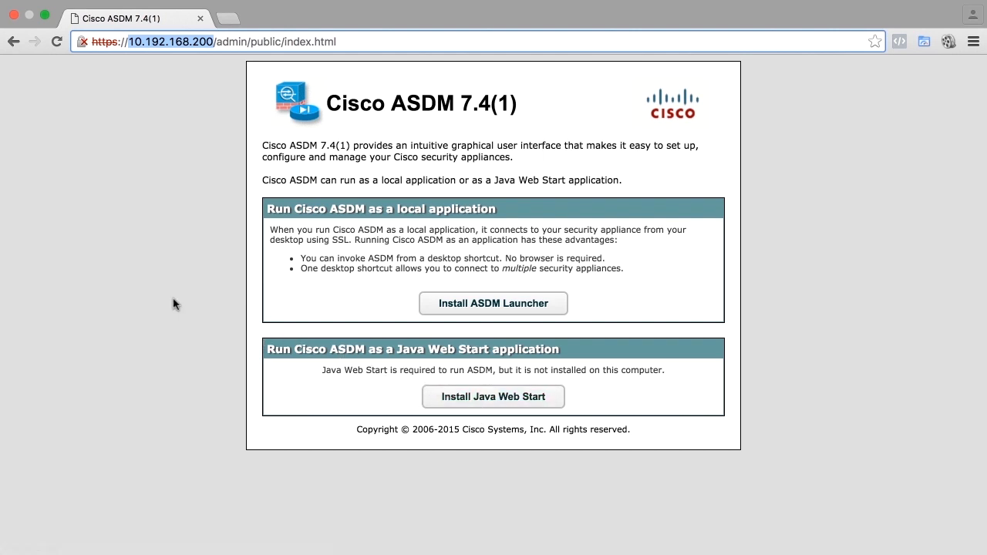
pyautogui.moveTo(100, 293)
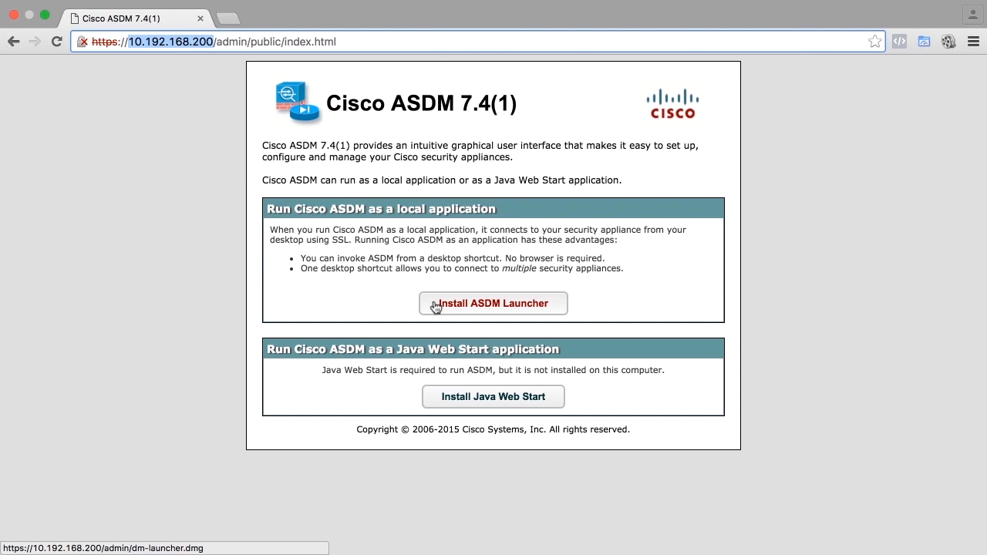
# Download the ASDM Launcher from the firewall's welcome page
pyautogui.click(491, 302)
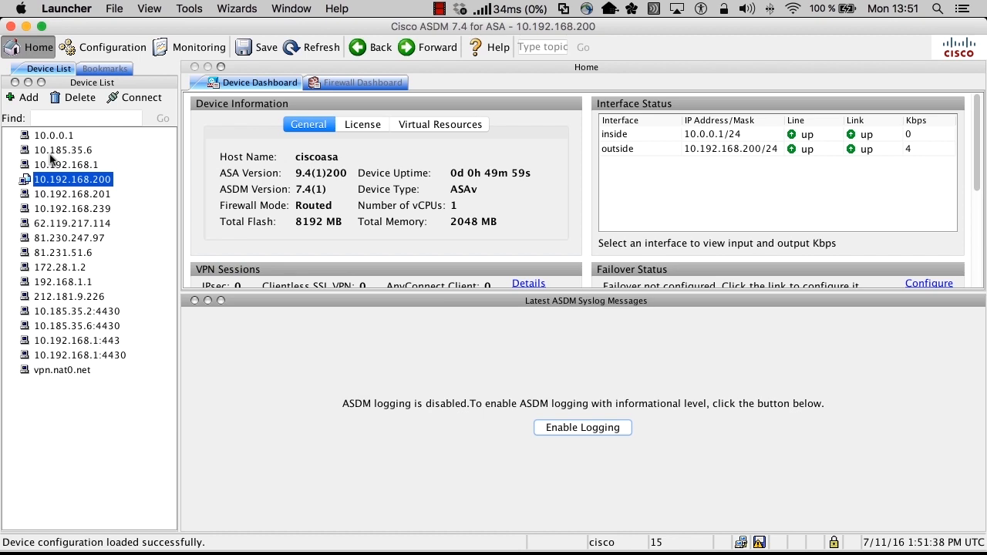
pyautogui.moveTo(53, 160)
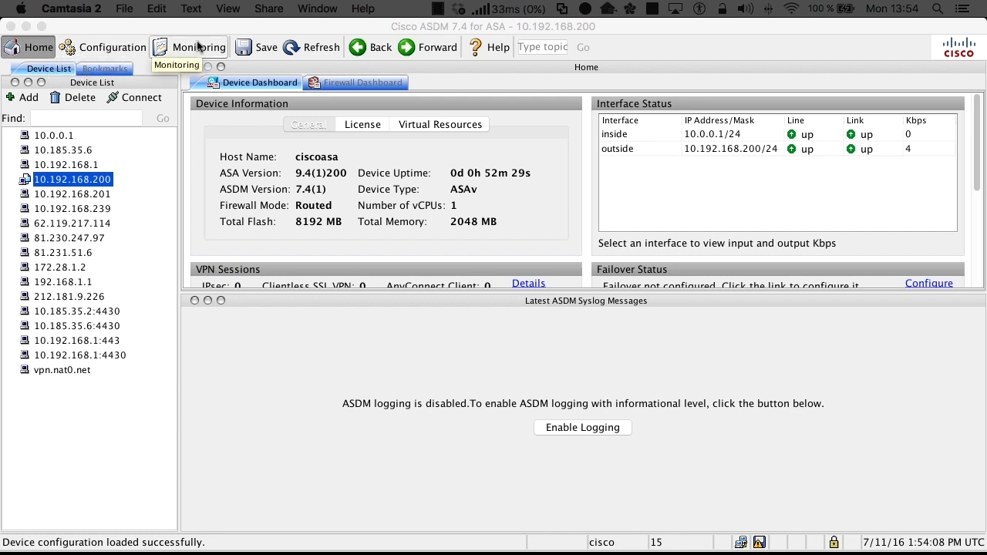
pyautogui.moveTo(156, 91)
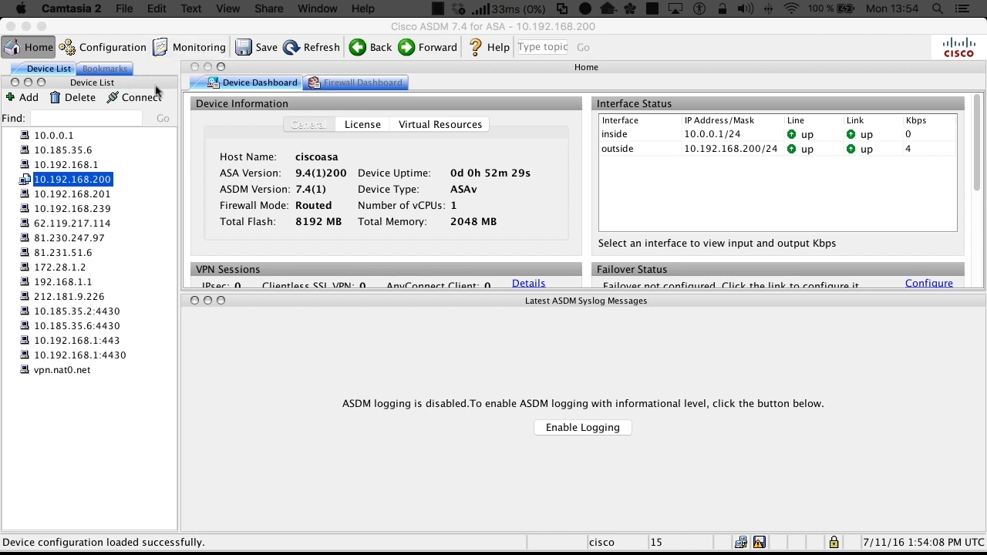
pyautogui.moveTo(74, 129)
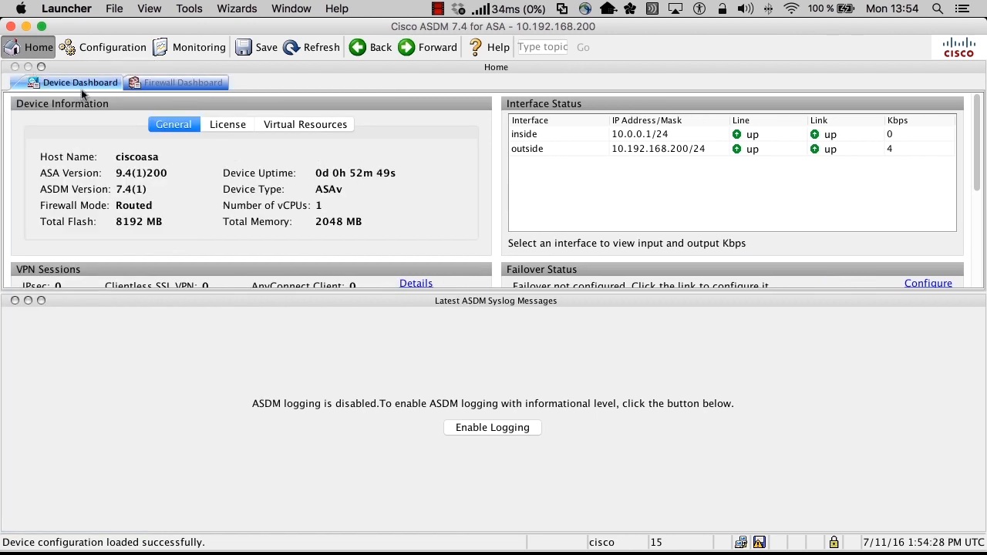
pyautogui.moveTo(422, 67)
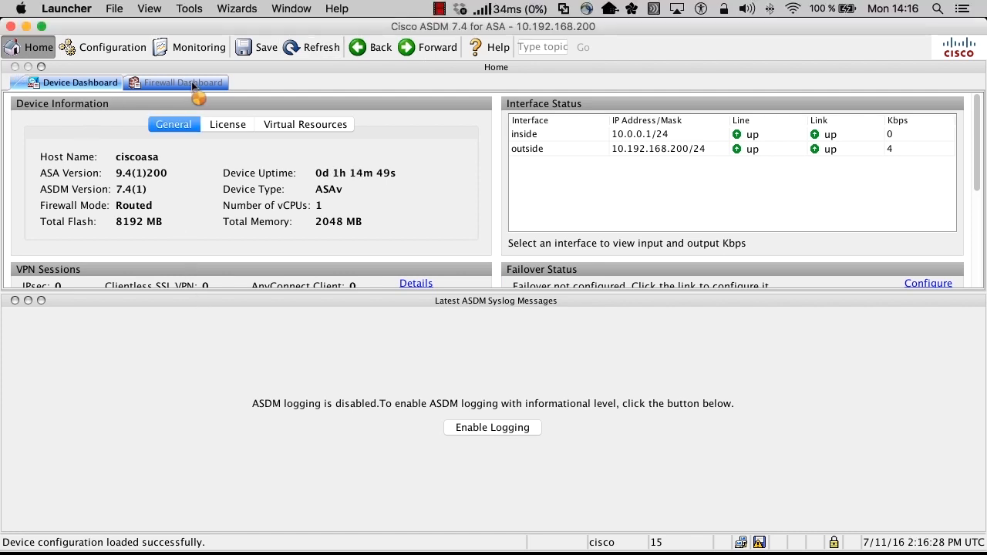
# Show the Firewall Dashboard with its traffic overview graphs
pyautogui.click(183, 82)
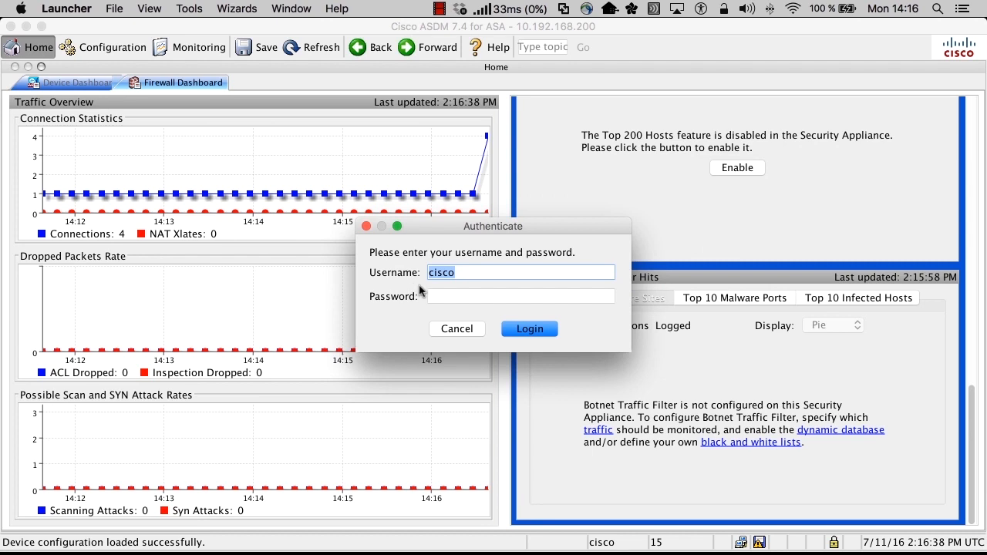